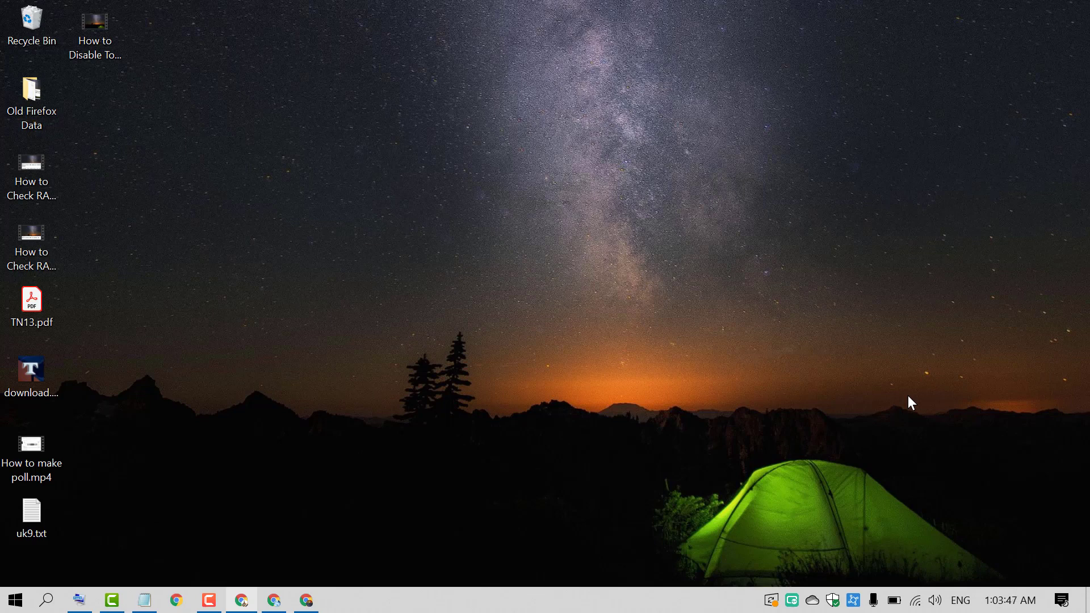
mouse_move(13, 599)
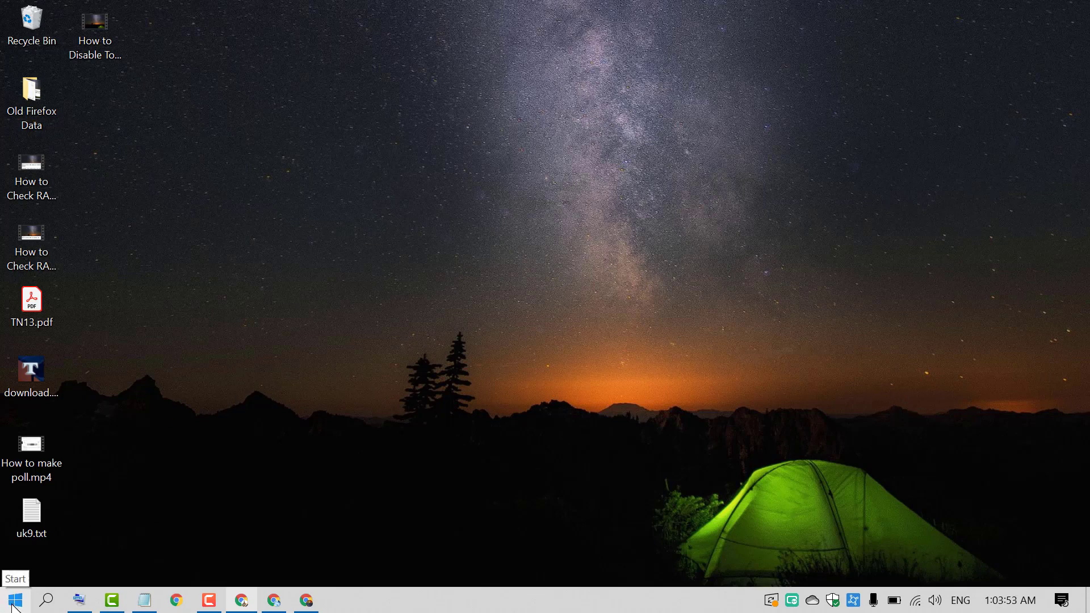
Launch Windows Settings from the Start menu and go to the Gaming category
left_click(12, 600)
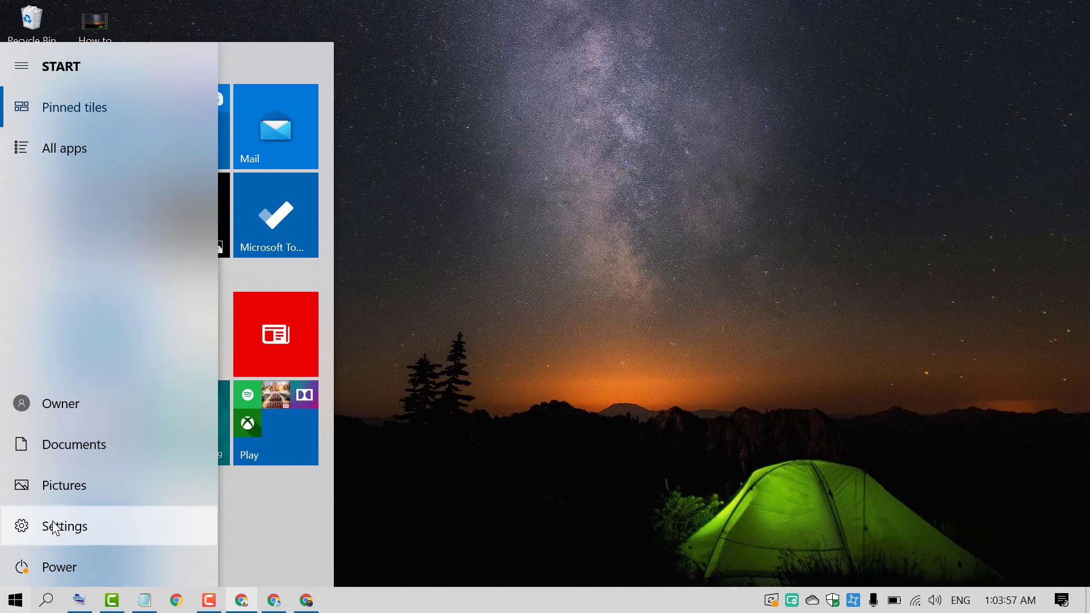
left_click(64, 526)
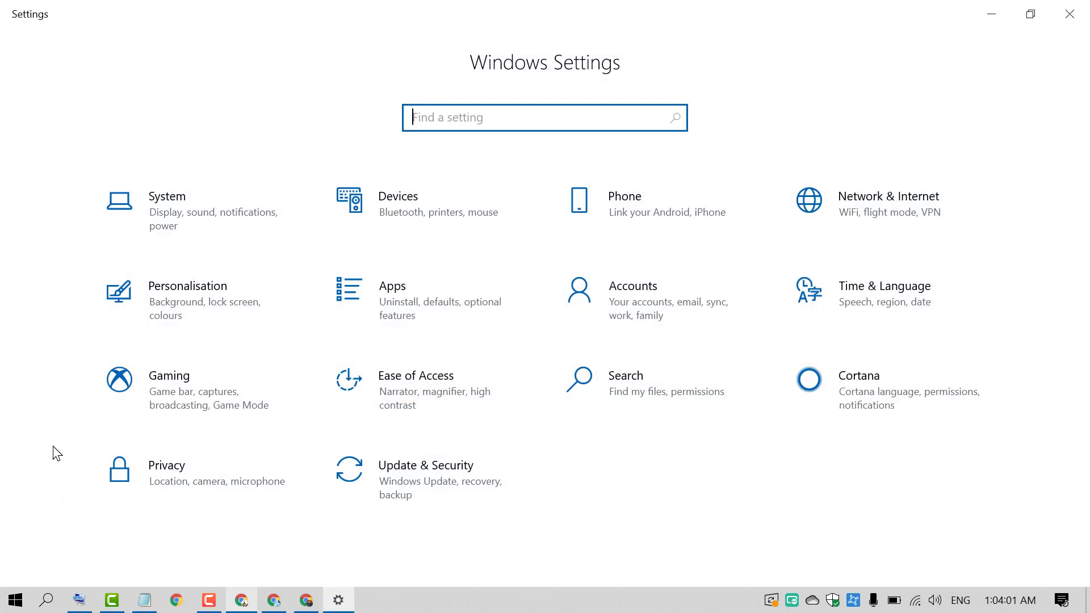
mouse_move(183, 402)
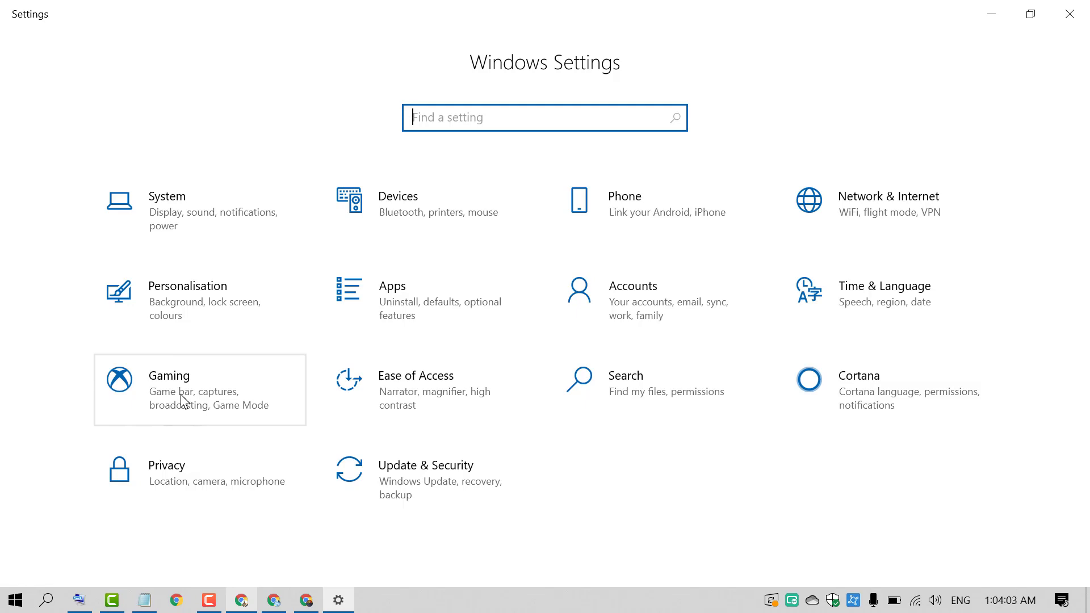
left_click(169, 375)
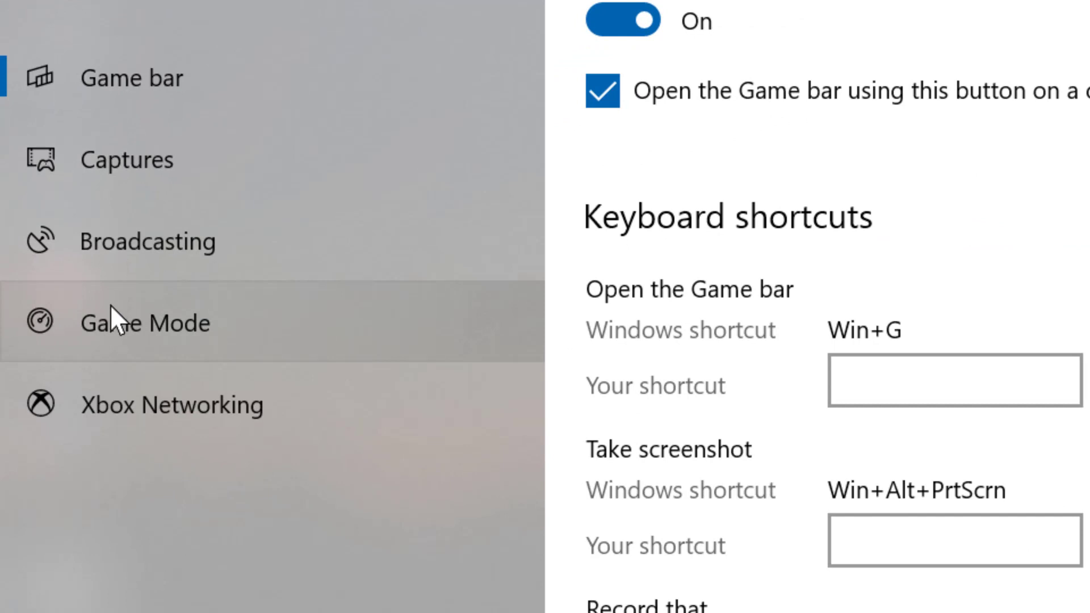
mouse_move(184, 337)
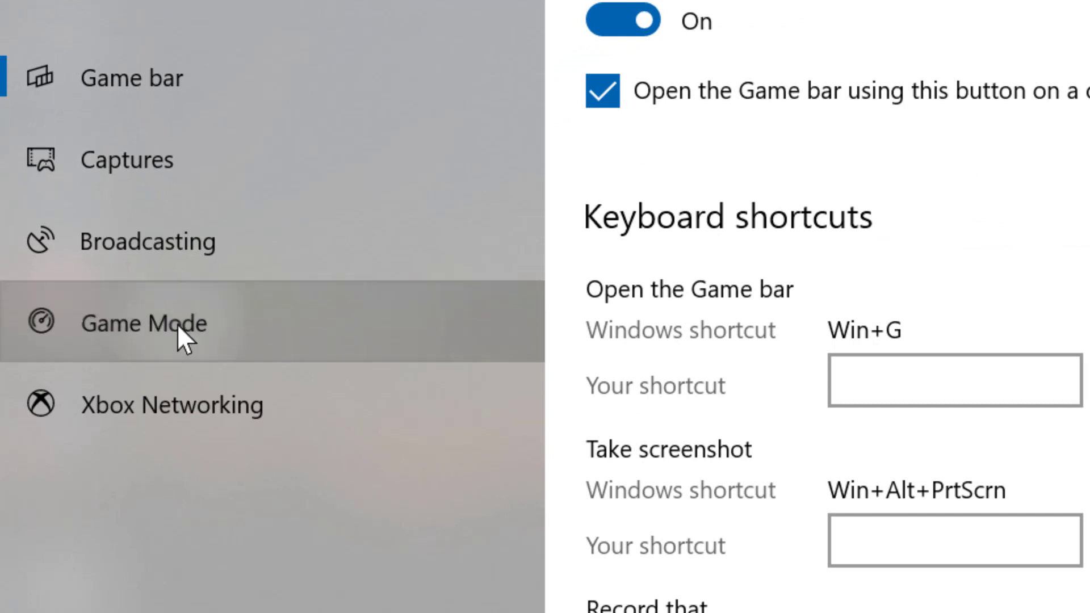
On the Game Mode page, switch the Game Mode toggle to Off
left_click(143, 322)
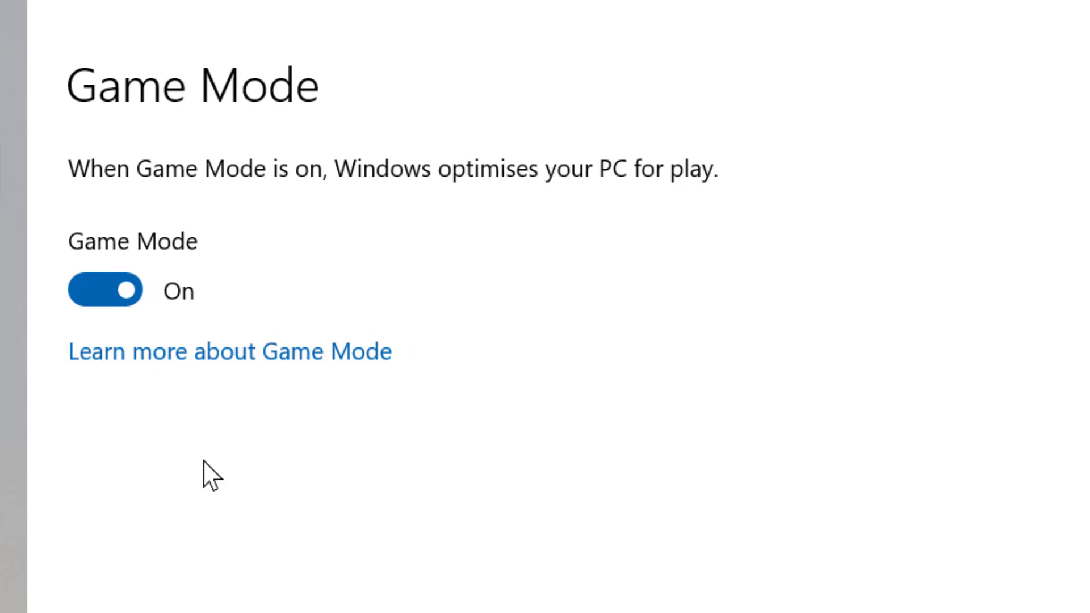
mouse_move(105, 289)
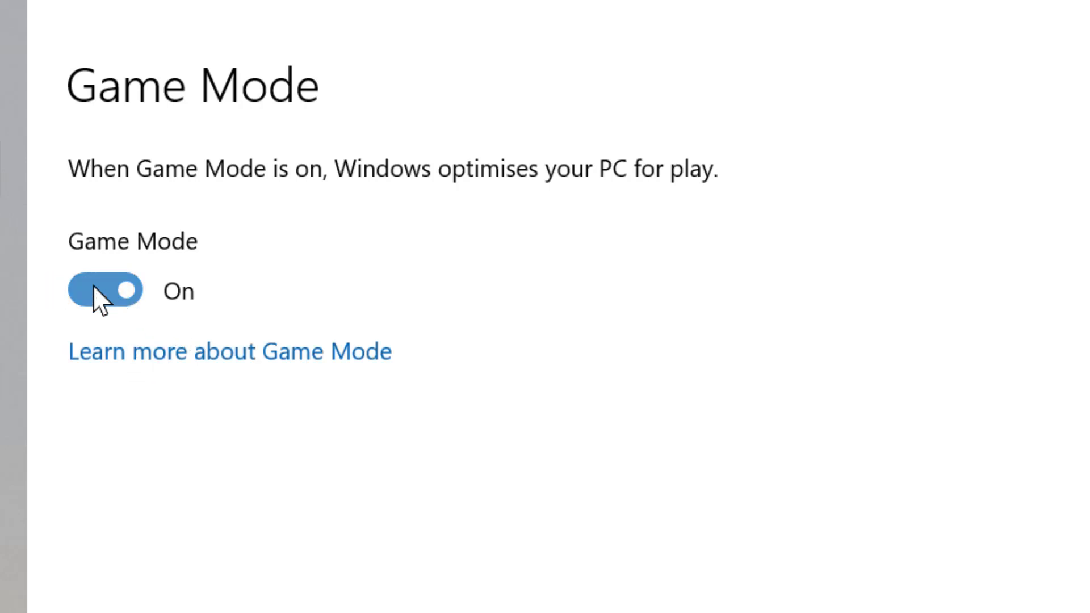
left_click(103, 290)
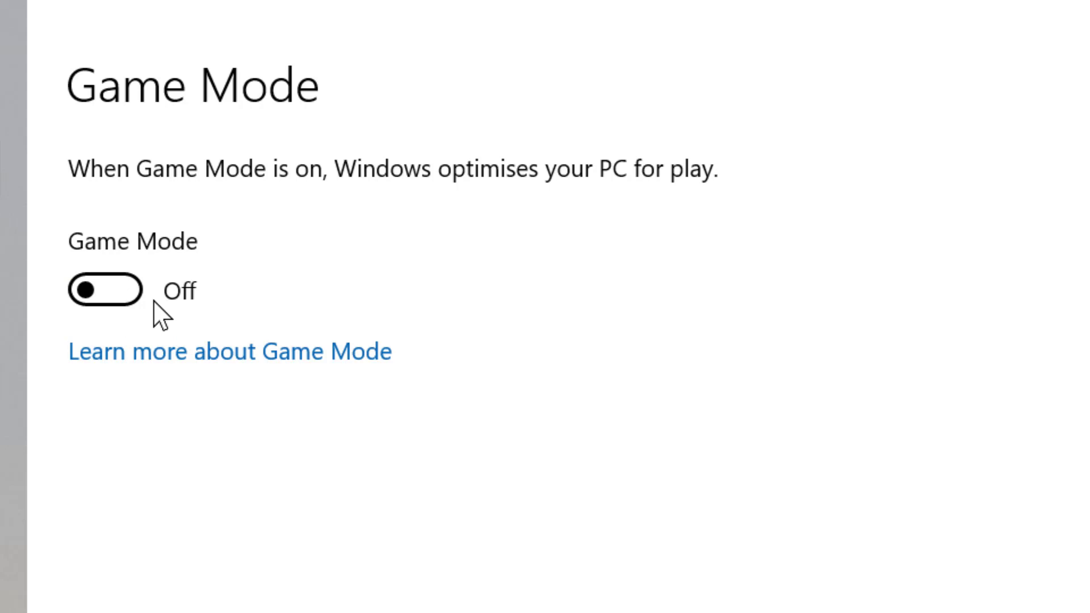